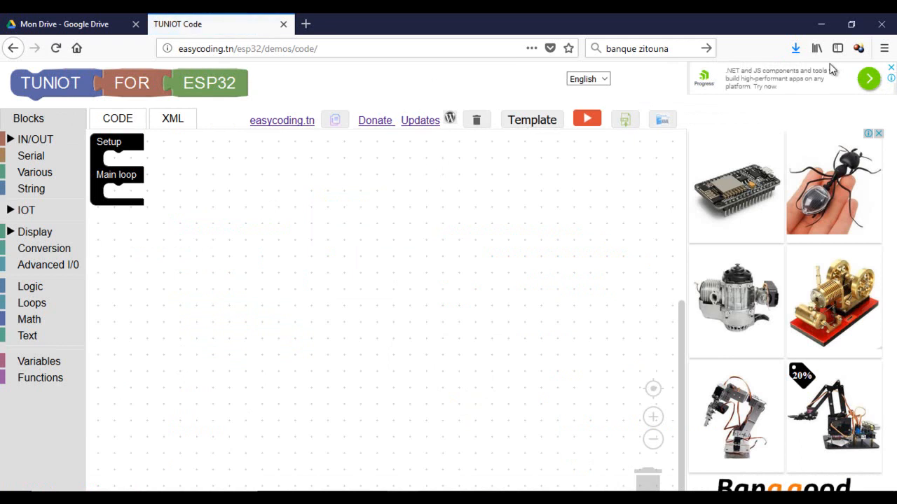
Step: Zoom the Firefox page out to 90% from the browser menu
click(884, 49)
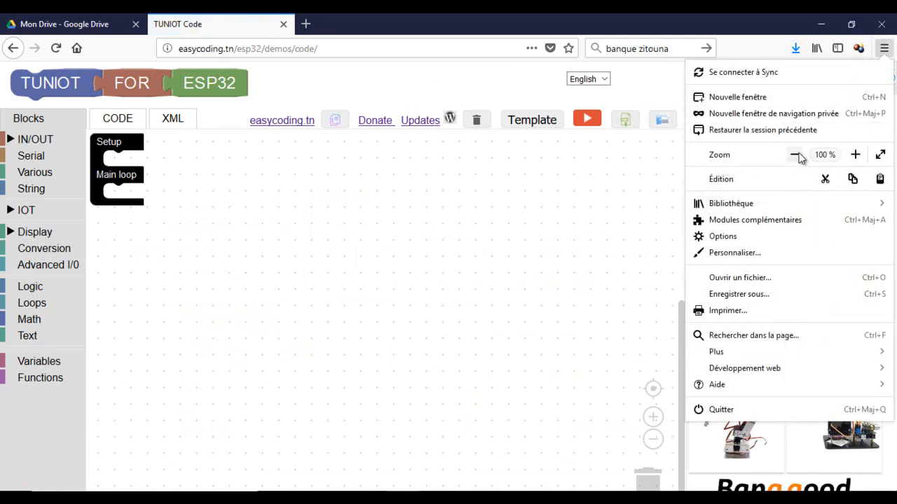
click(797, 155)
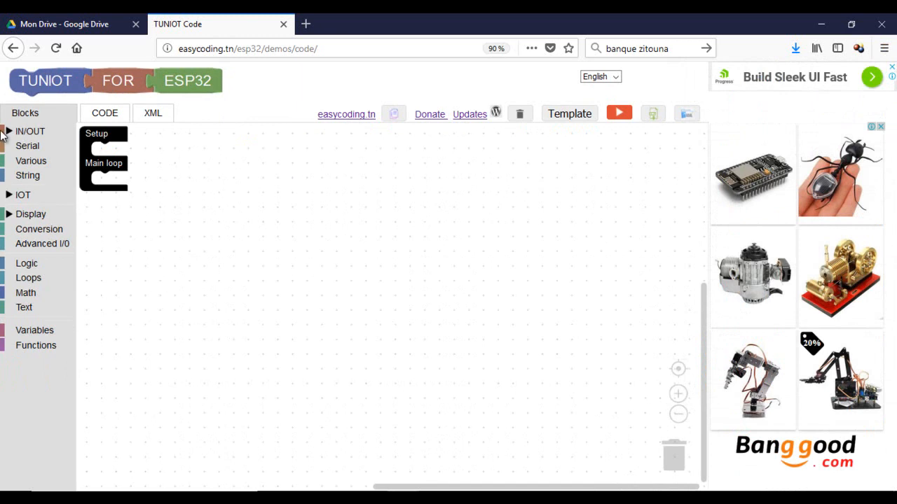
Step: Expand the IN/OUT block category to reach the Analog PWM blocks
click(29, 131)
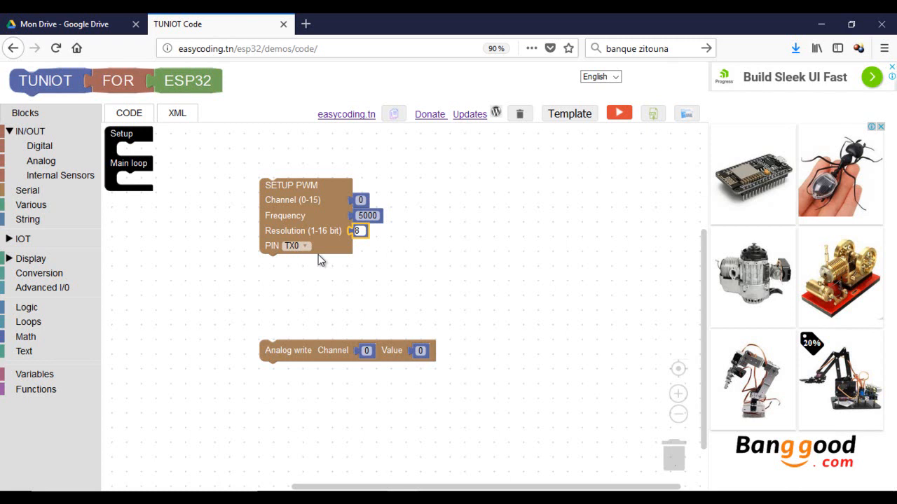
Step: Set SETUP PWM's pin to D14 and move Analog write nearer the main loop
click(292, 246)
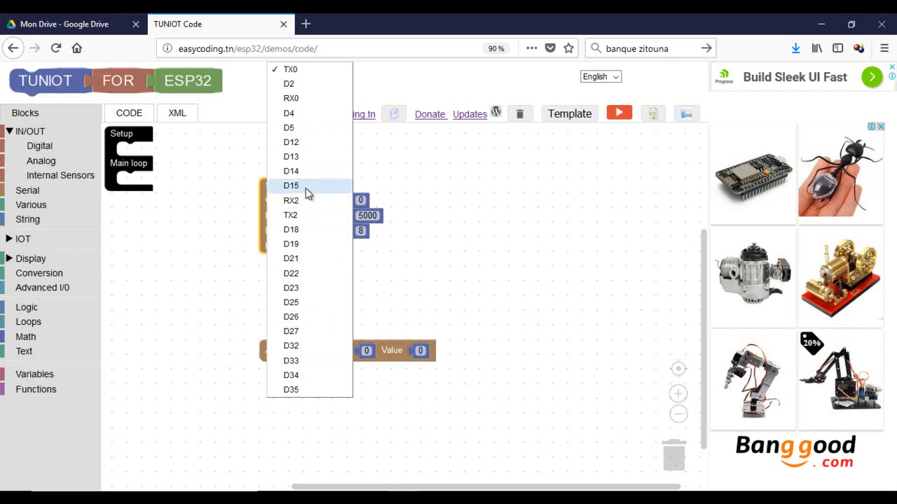
click(291, 171)
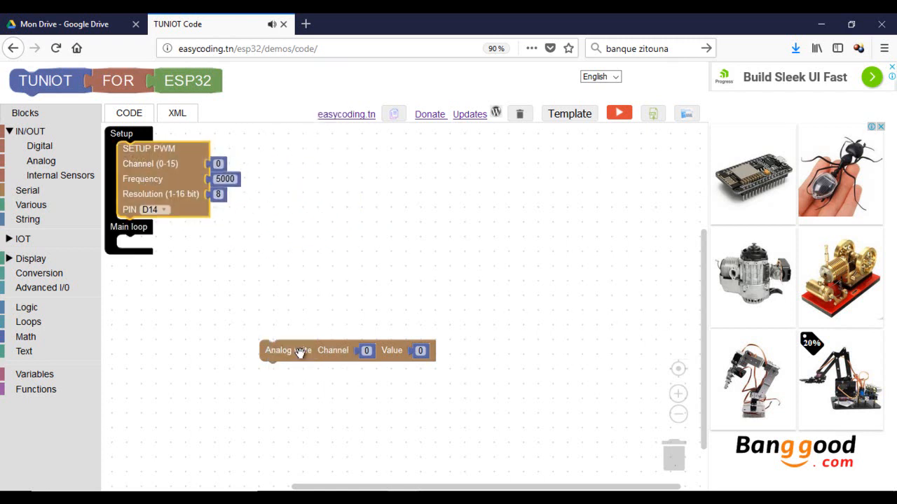
drag(300, 351, 212, 330)
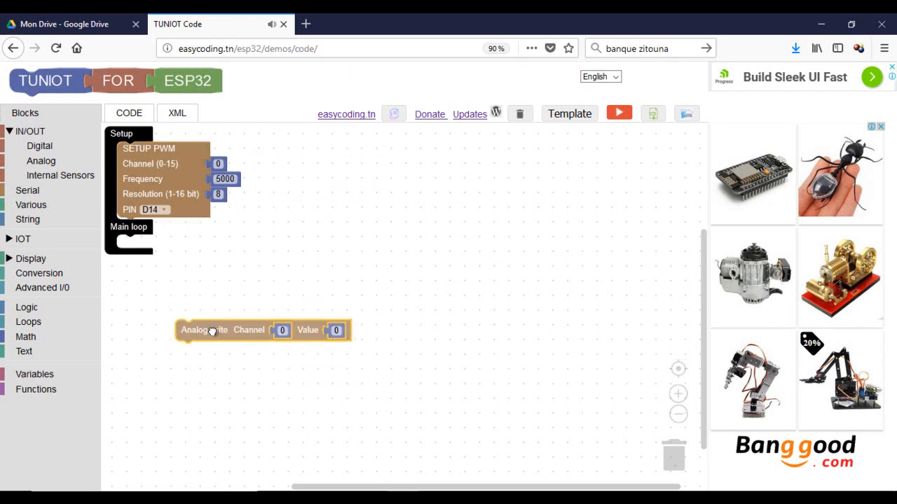
Step: Add a count loop to Main loop and set its range to 255
click(29, 321)
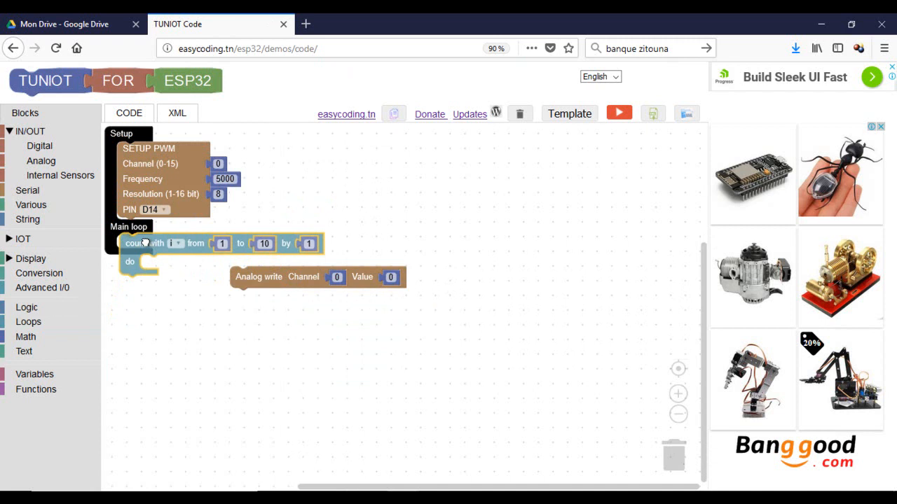
click(222, 243)
text(0)
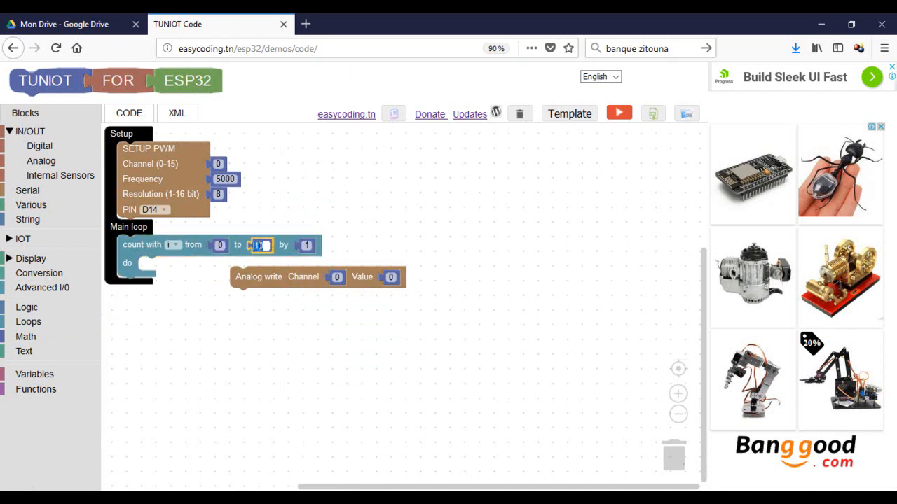
text(255)
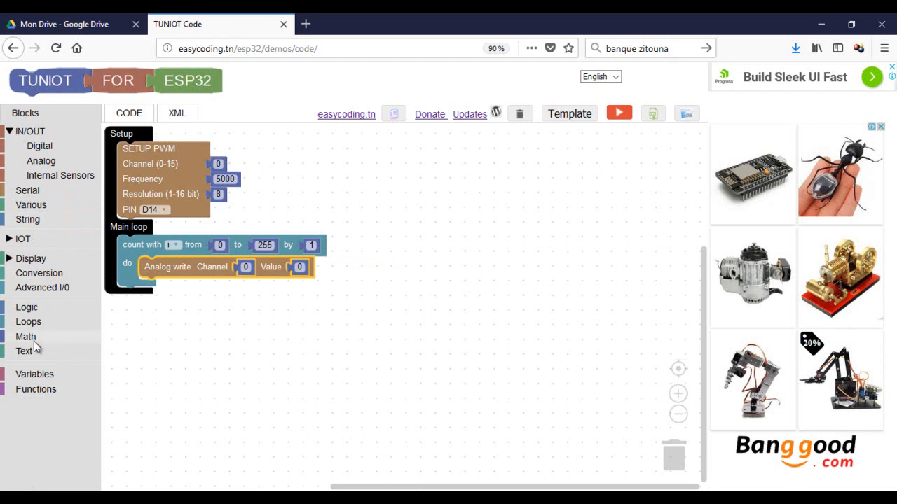
mouse_move(47, 316)
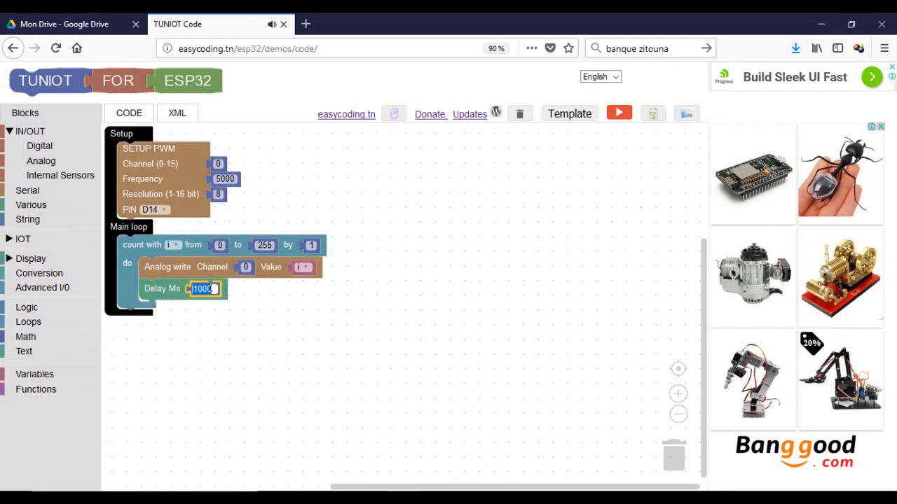
Step: Set the Delay Ms block after Analog write to 20
text(20)
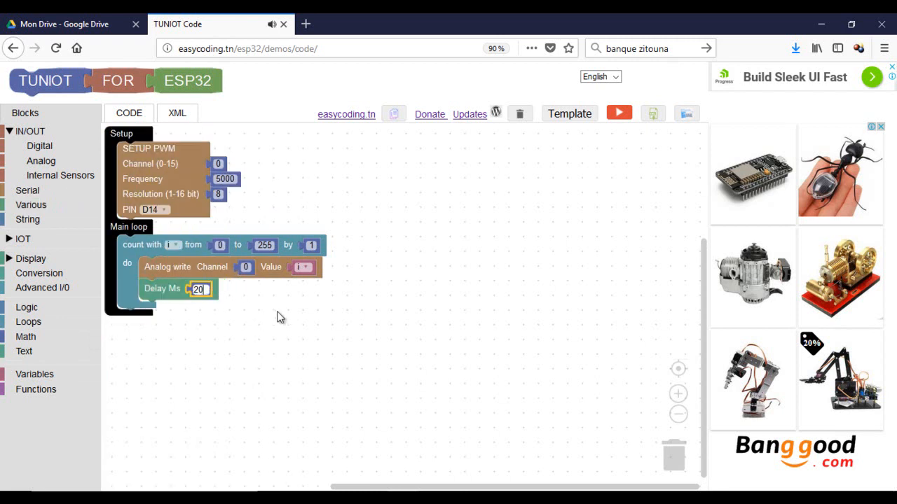